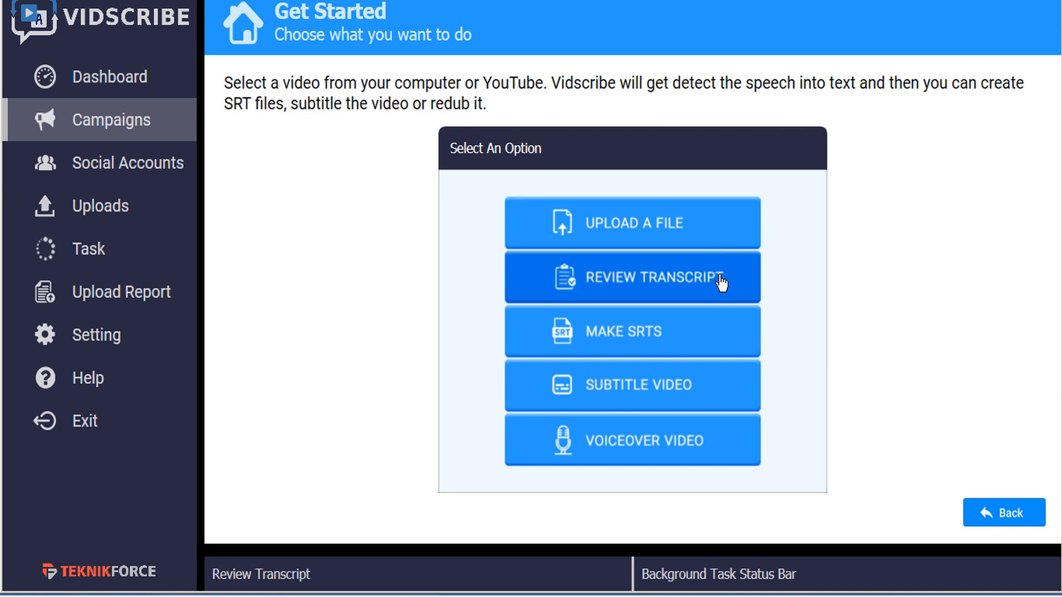
mouse_move(716, 336)
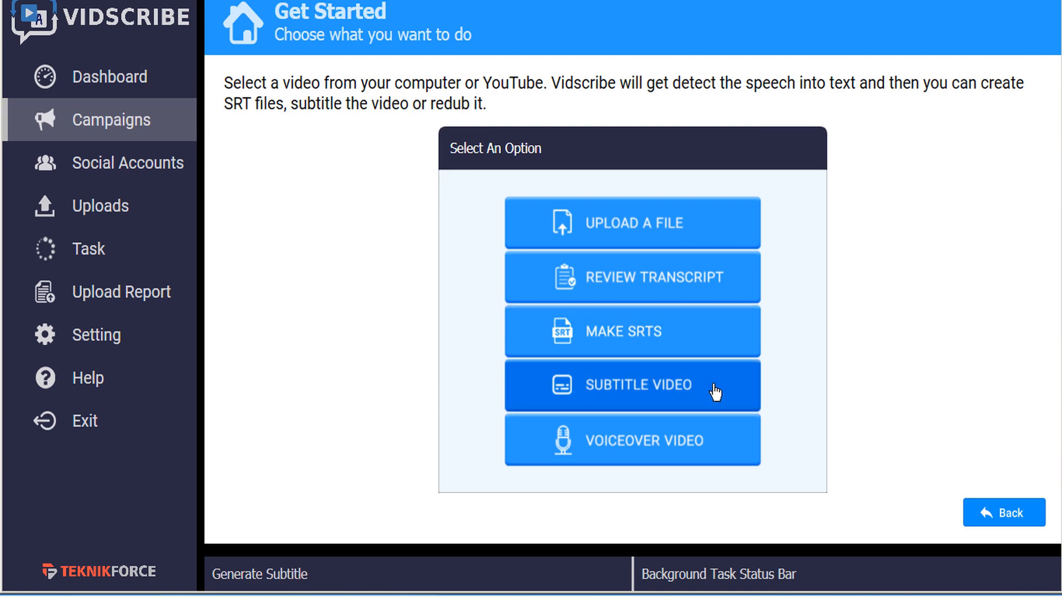
mouse_move(715, 443)
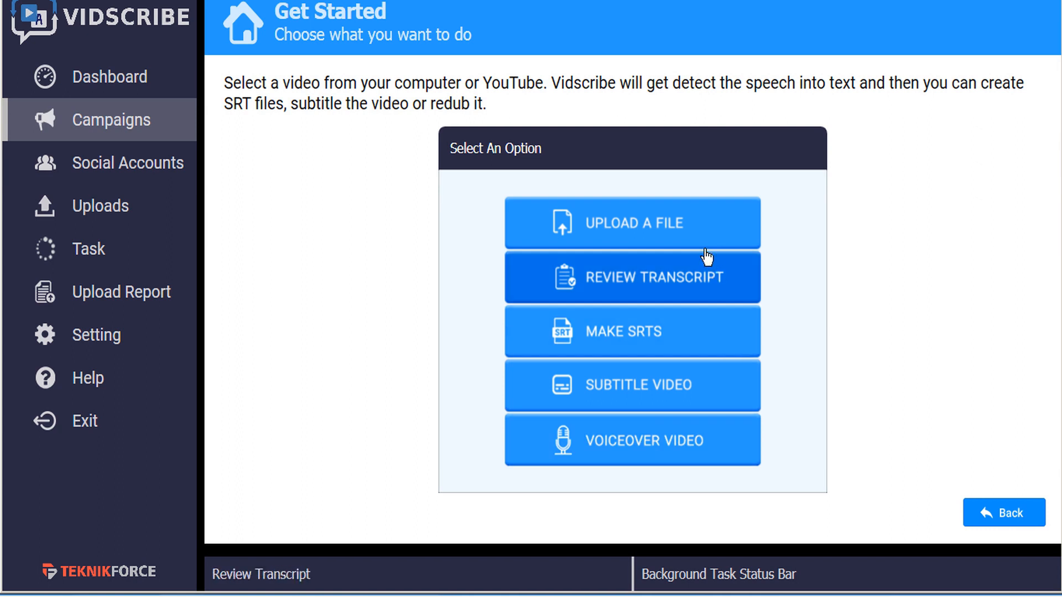
mouse_move(662, 445)
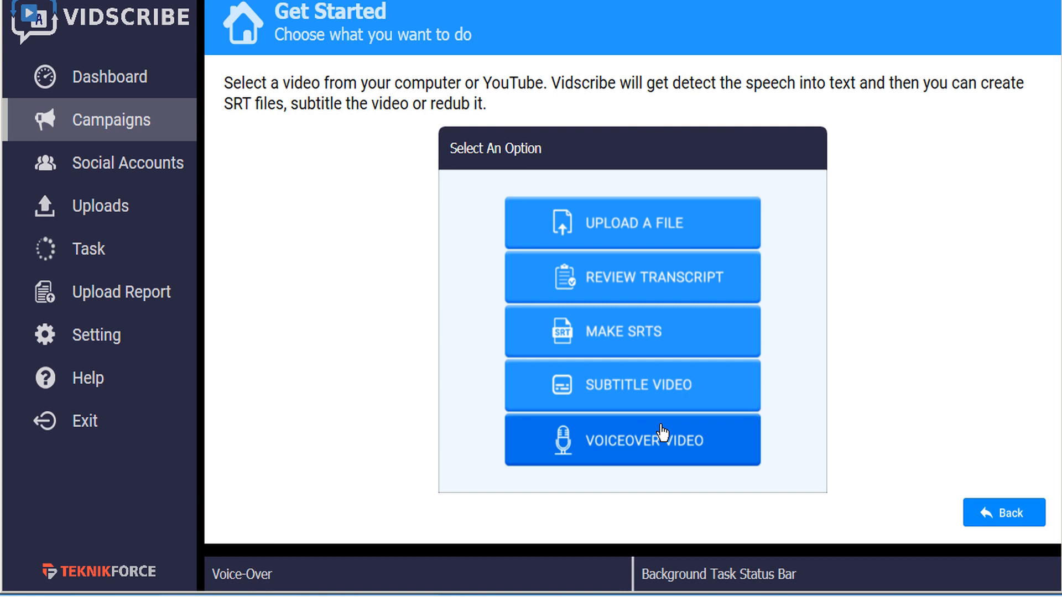
mouse_move(685, 458)
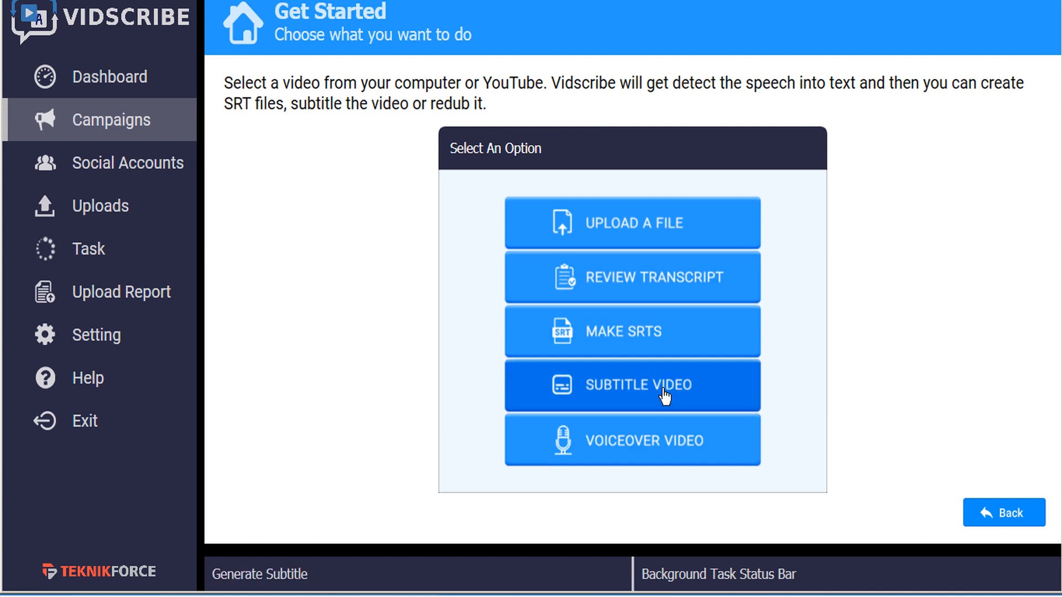
Step: Save the edited Dutch translated subtitle lines in the Subtitle Video workspace, then go back
left_click(632, 385)
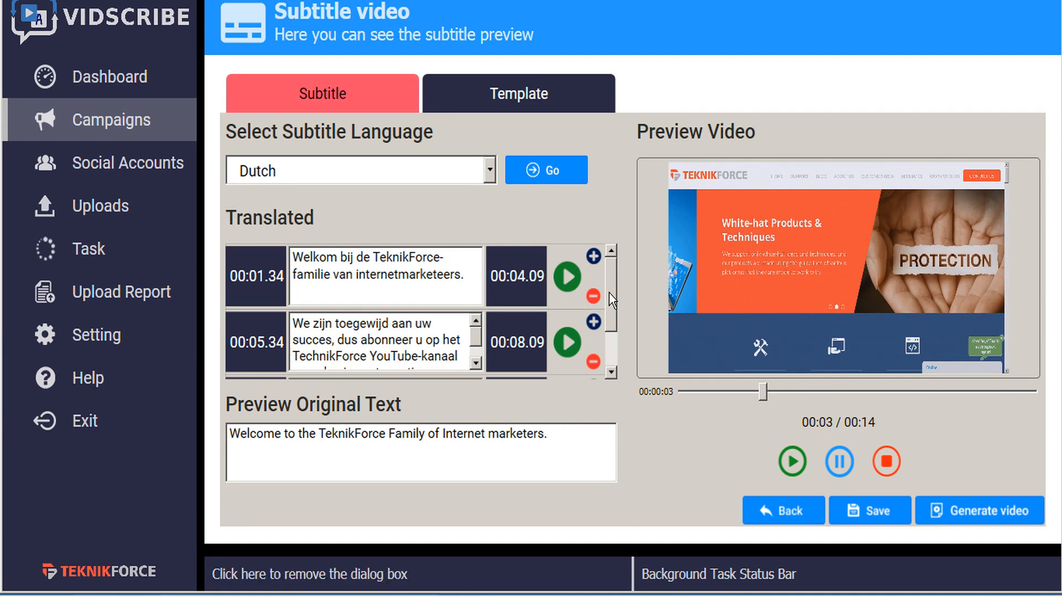
scroll("down", 3)
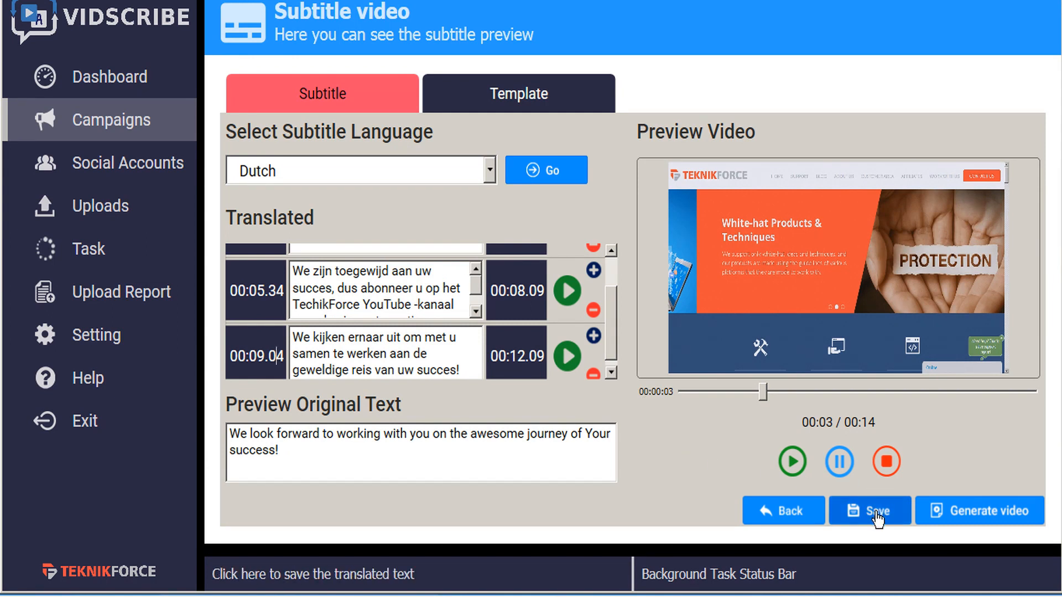
left_click(870, 511)
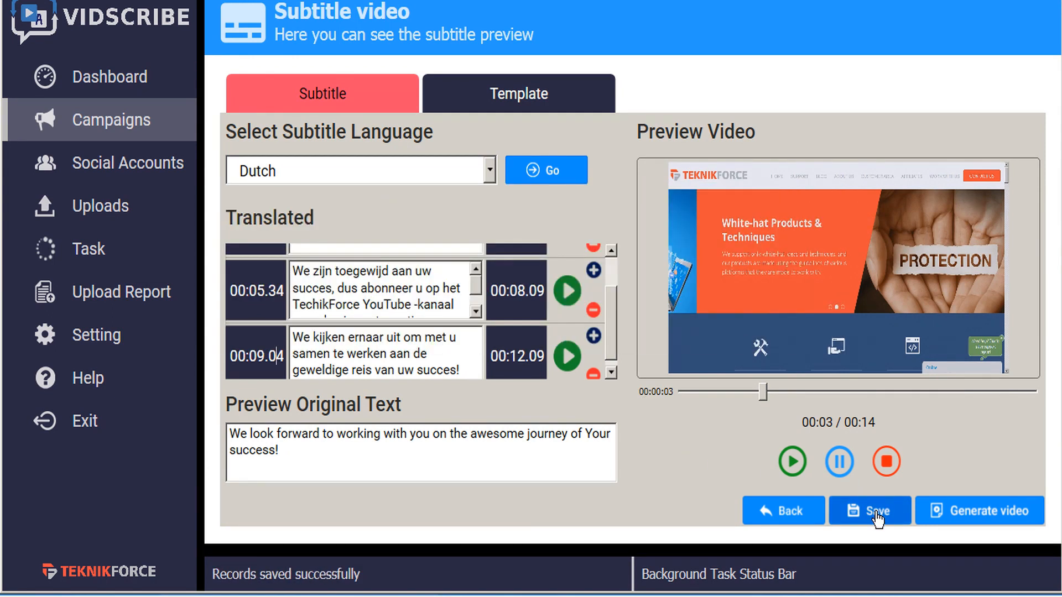
mouse_move(784, 520)
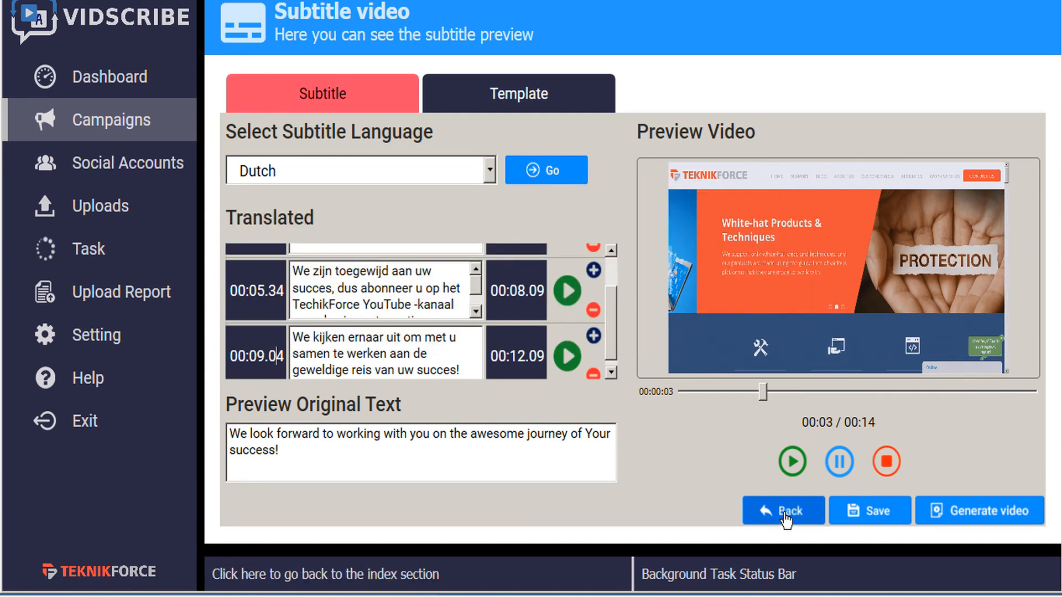
left_click(784, 512)
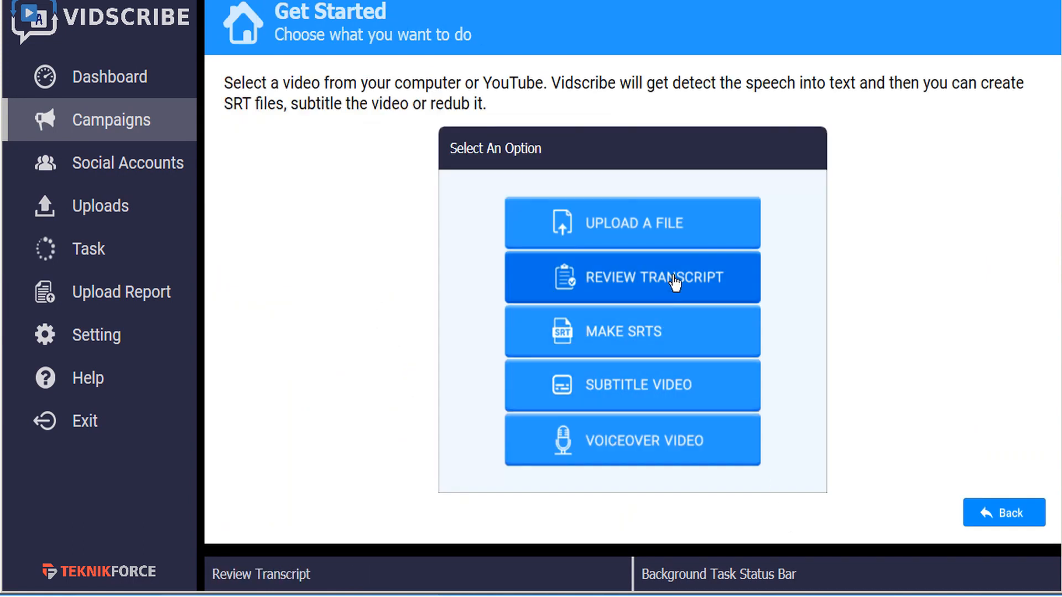
Step: In Review Transcript, set the third line's start to 00:09.14, save, and go back
left_click(632, 276)
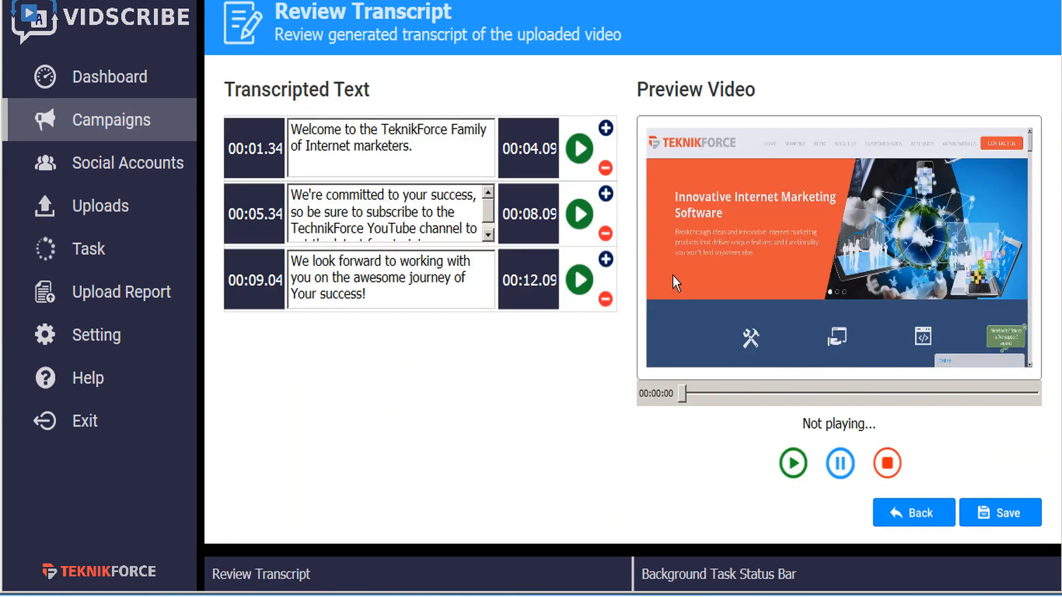
left_click(793, 463)
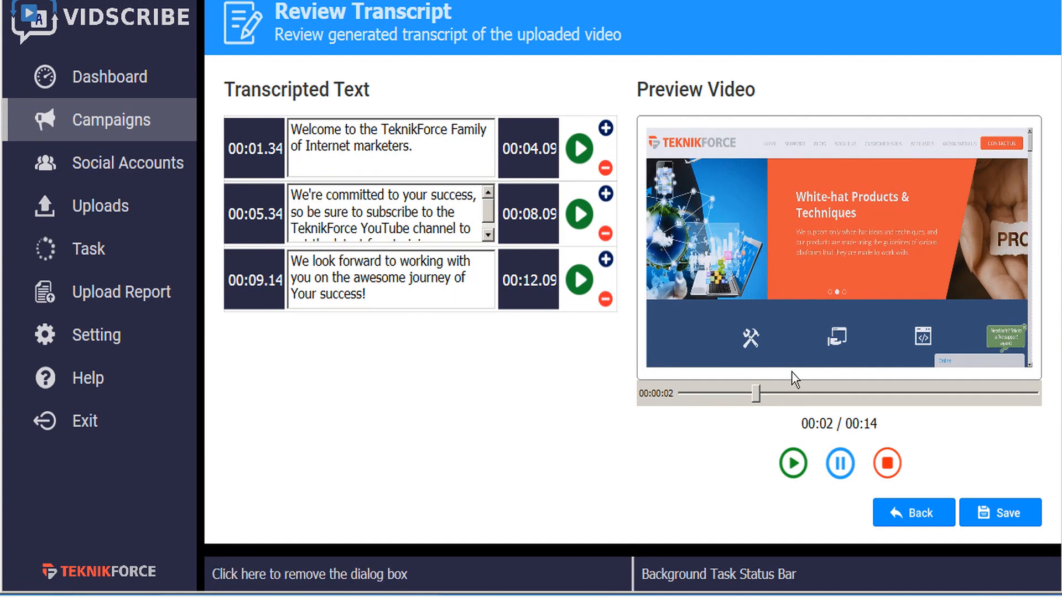
left_click(1002, 513)
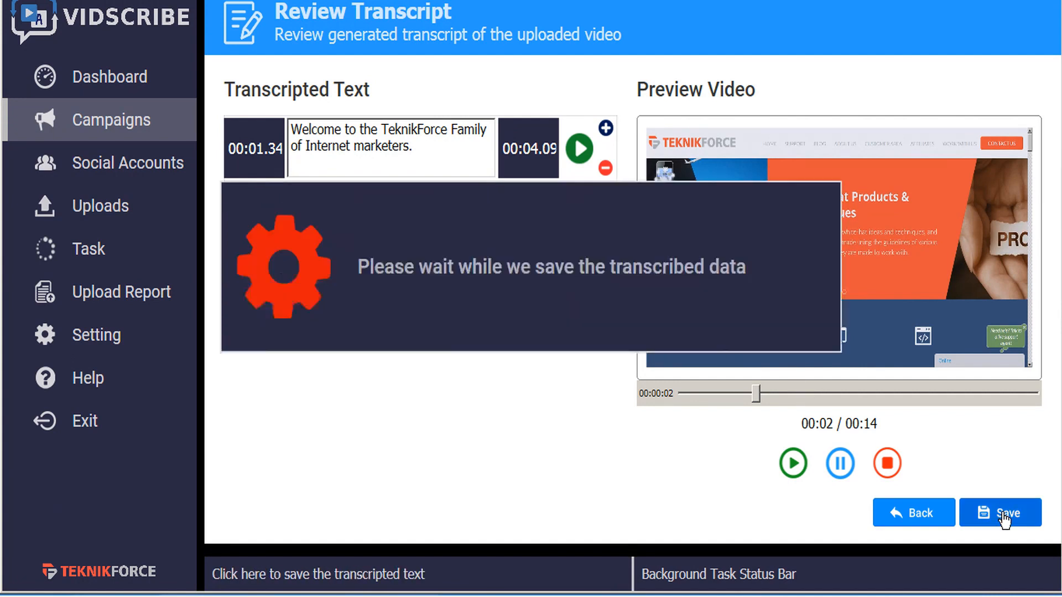
left_click(1004, 514)
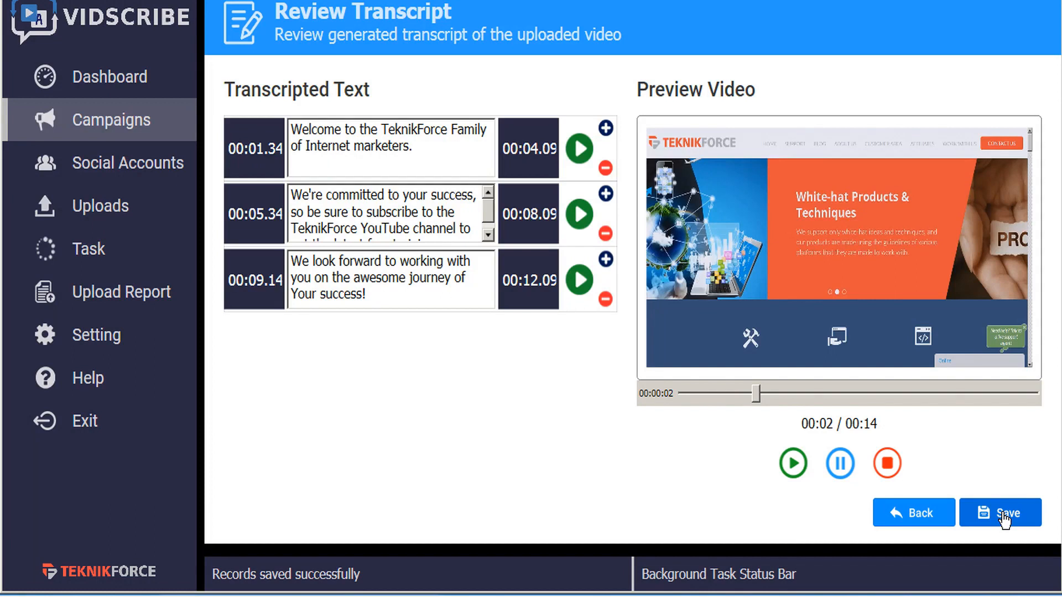
left_click(1000, 514)
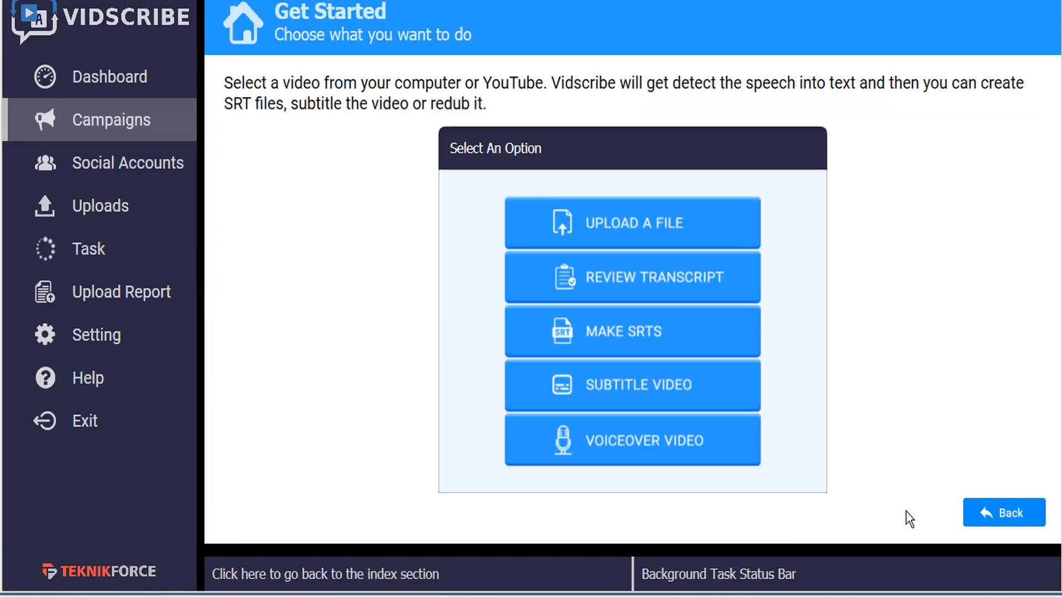
mouse_move(677, 339)
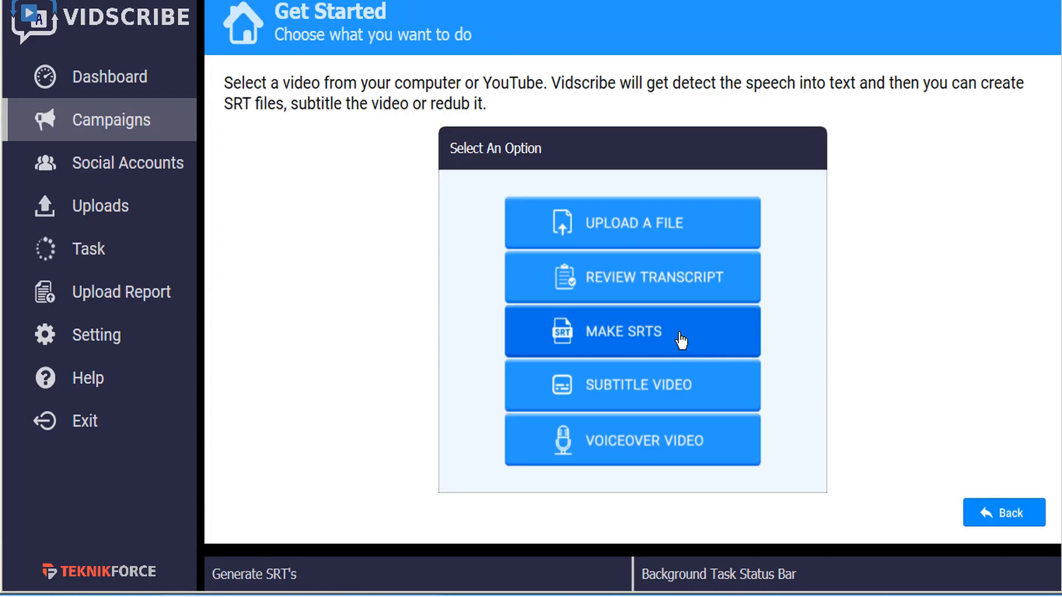
Step: In Make SRTs, load English lines, append "!!" so the last ends "Your success!!!", then go back
left_click(630, 332)
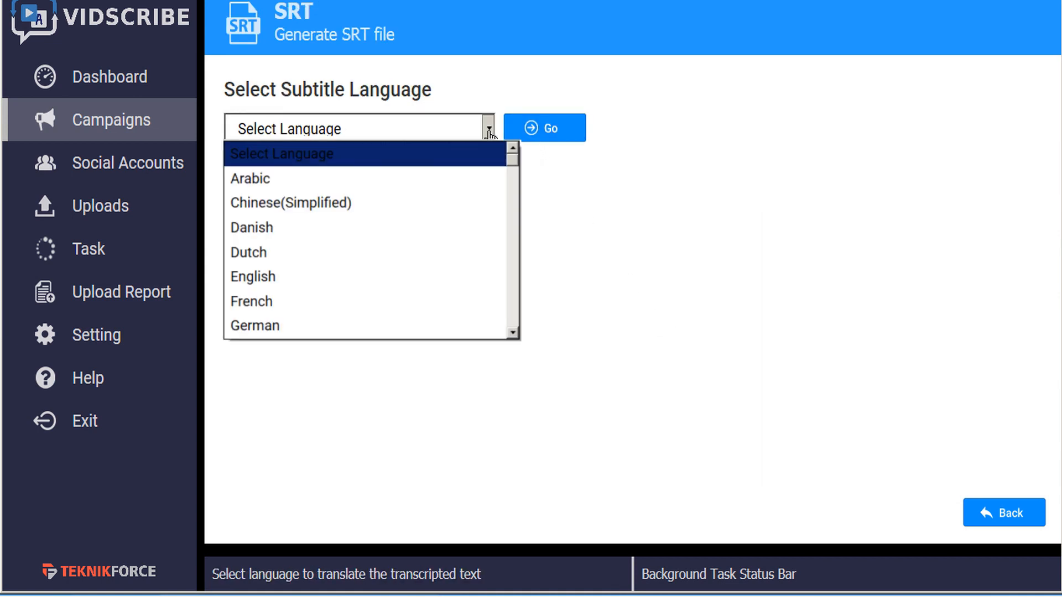
left_click(252, 277)
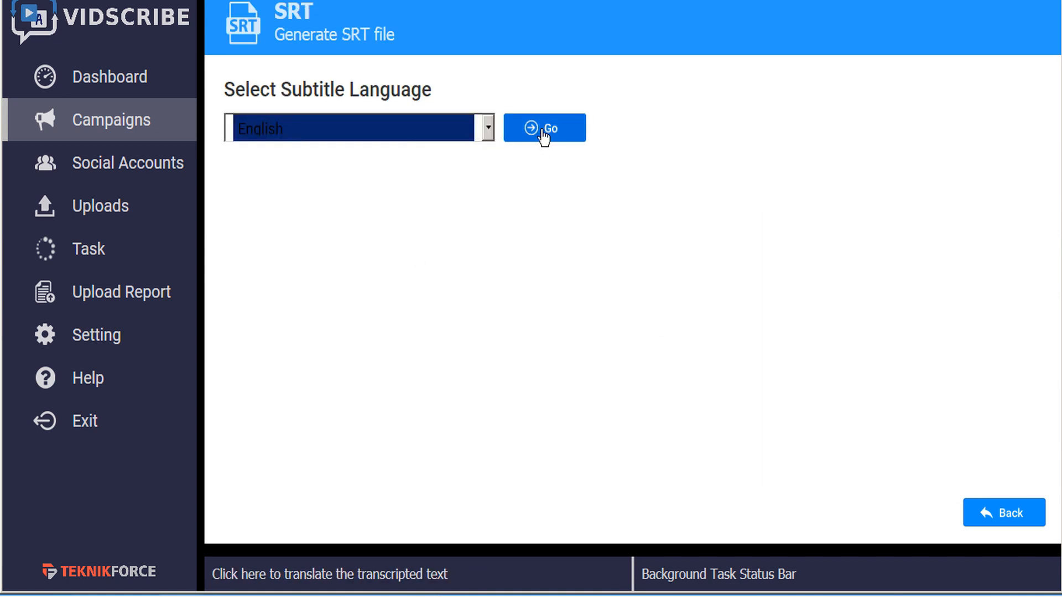
left_click(544, 129)
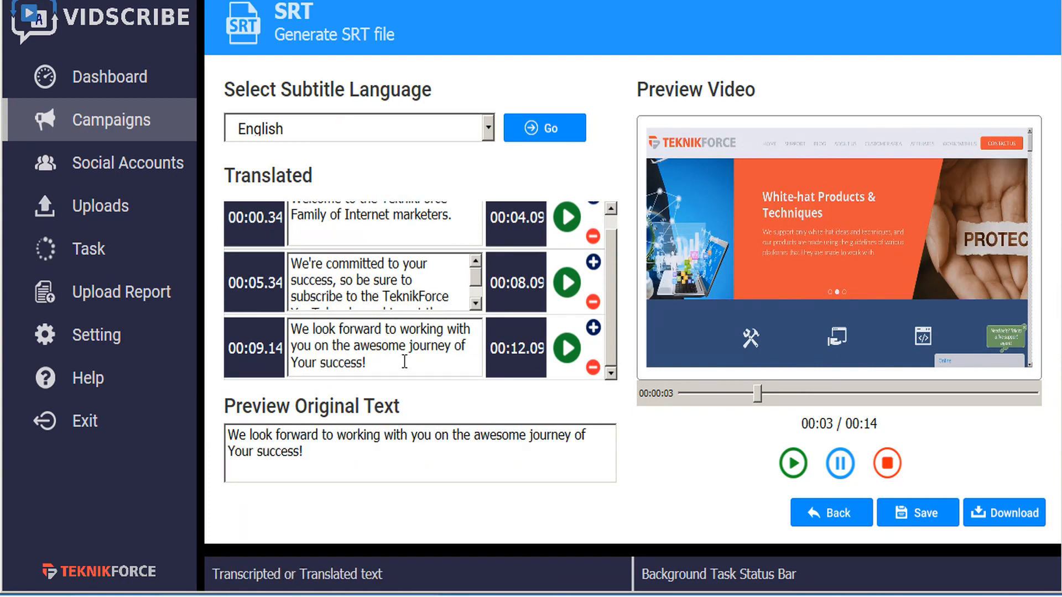
type("!!")
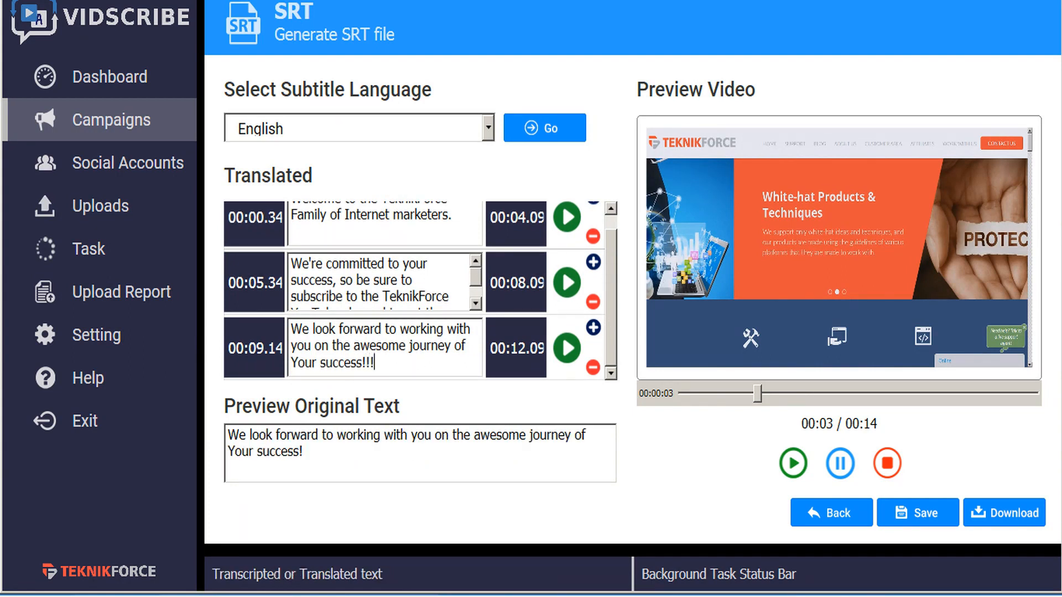
mouse_move(916, 518)
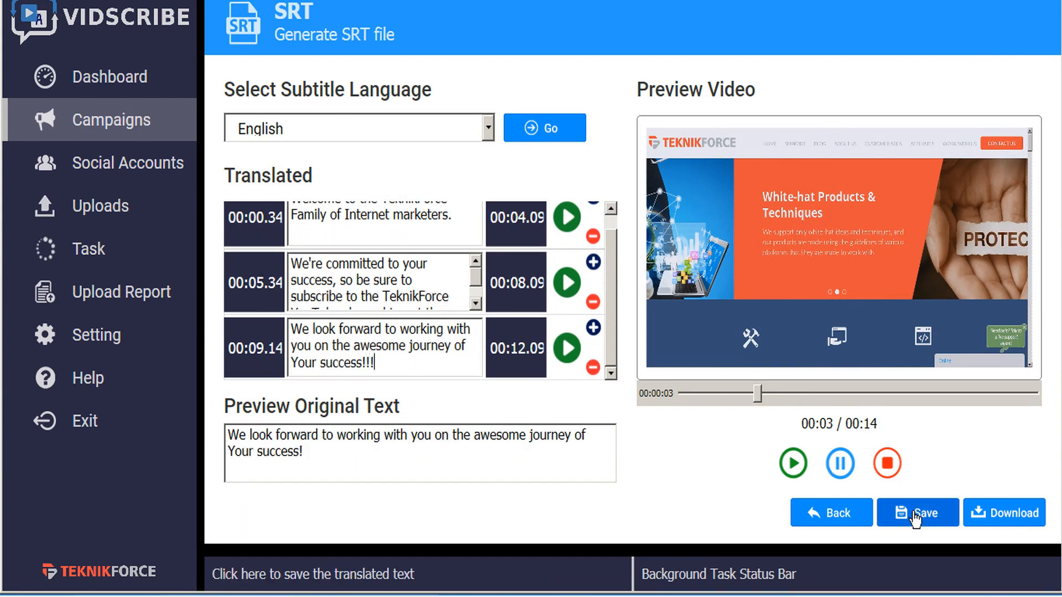
mouse_move(853, 520)
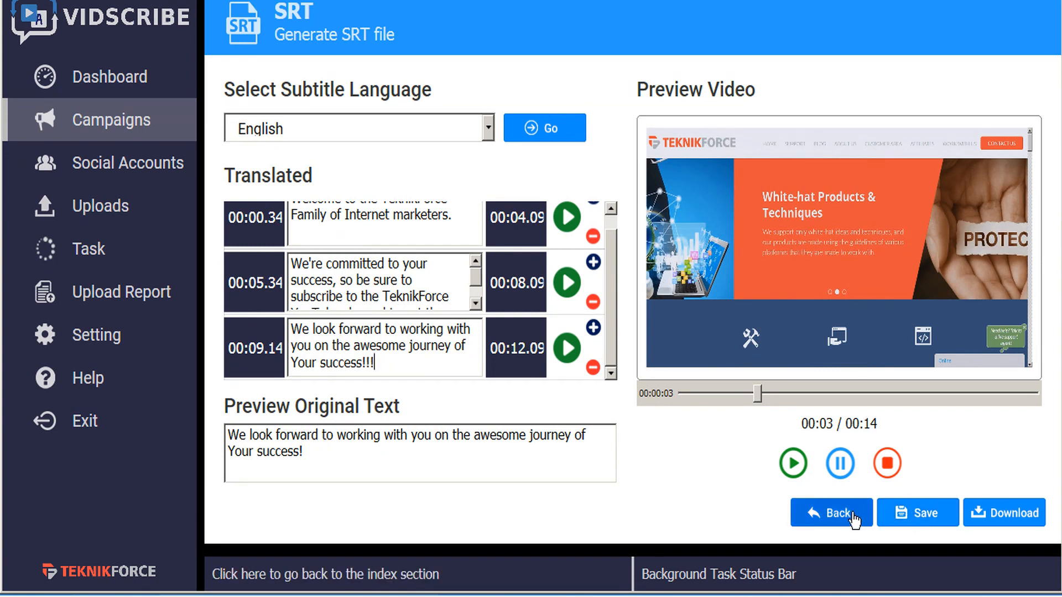
left_click(832, 512)
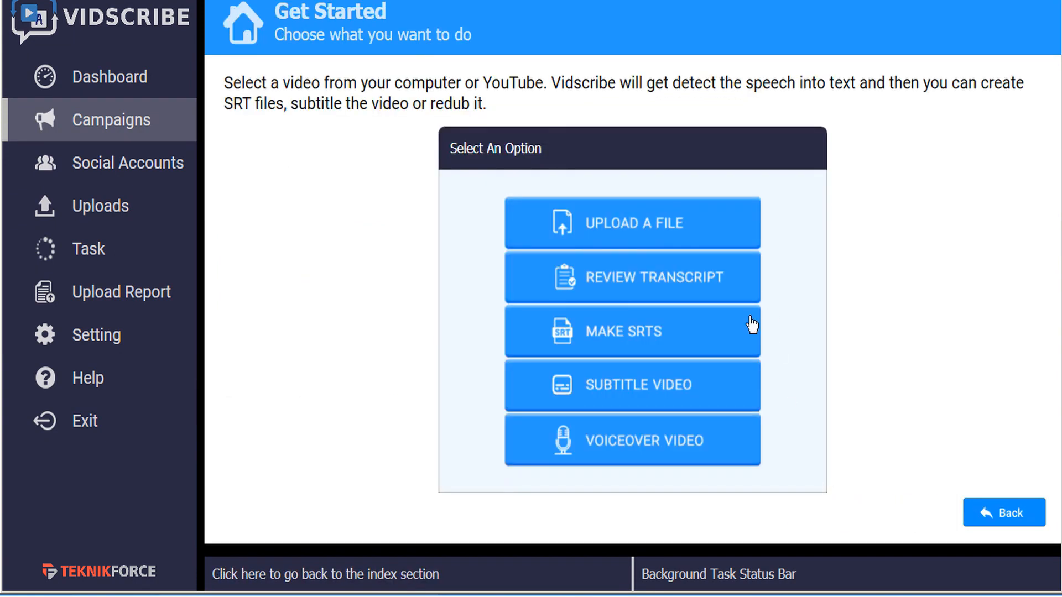
Step: In Voiceover Video, set the third line's start to 00:09.34 and save the voice-over text
left_click(633, 440)
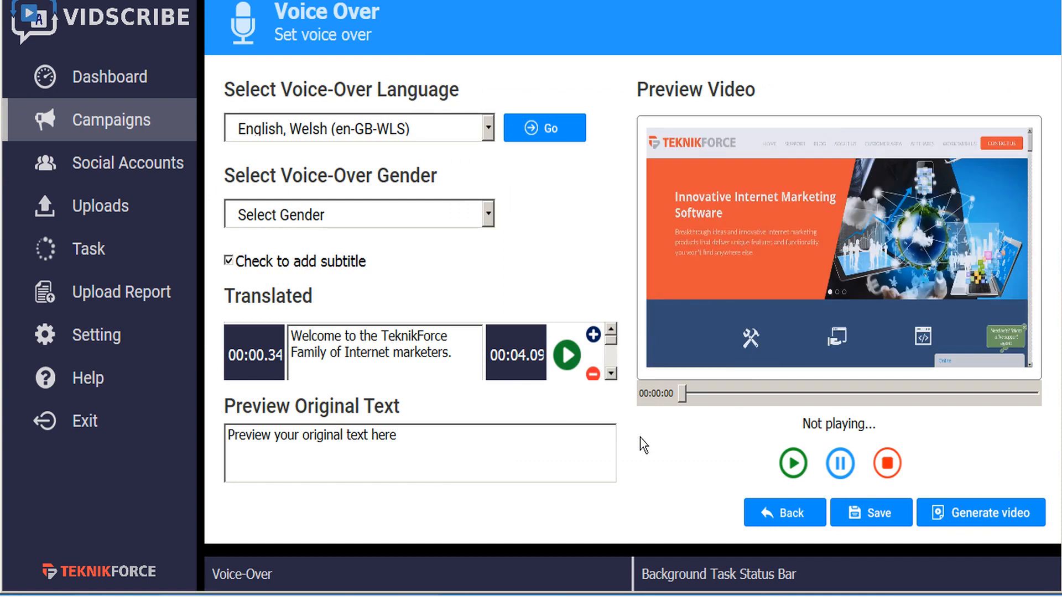
left_click(793, 463)
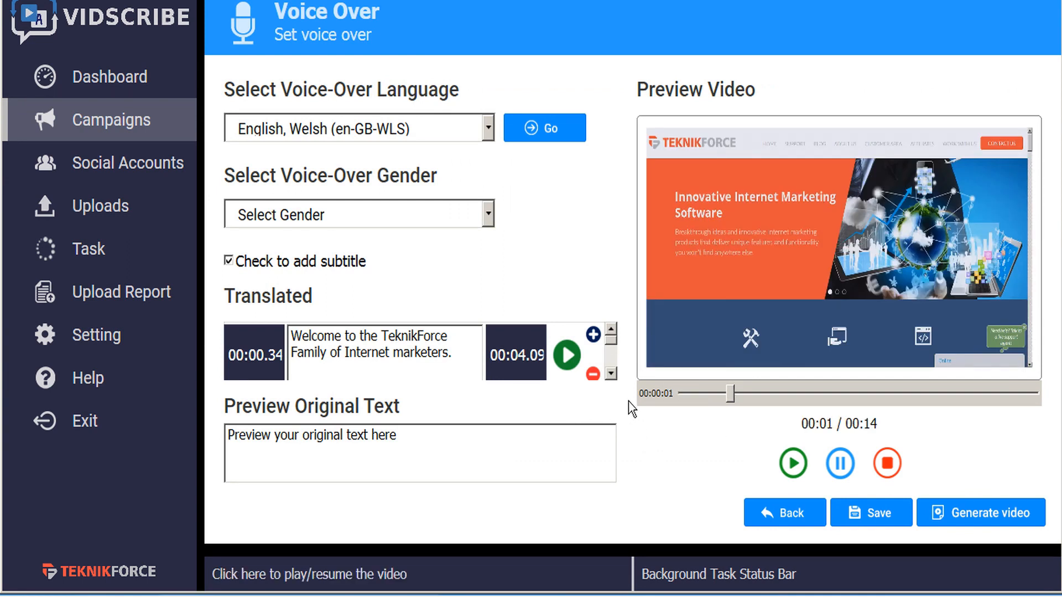
scroll("down", 3)
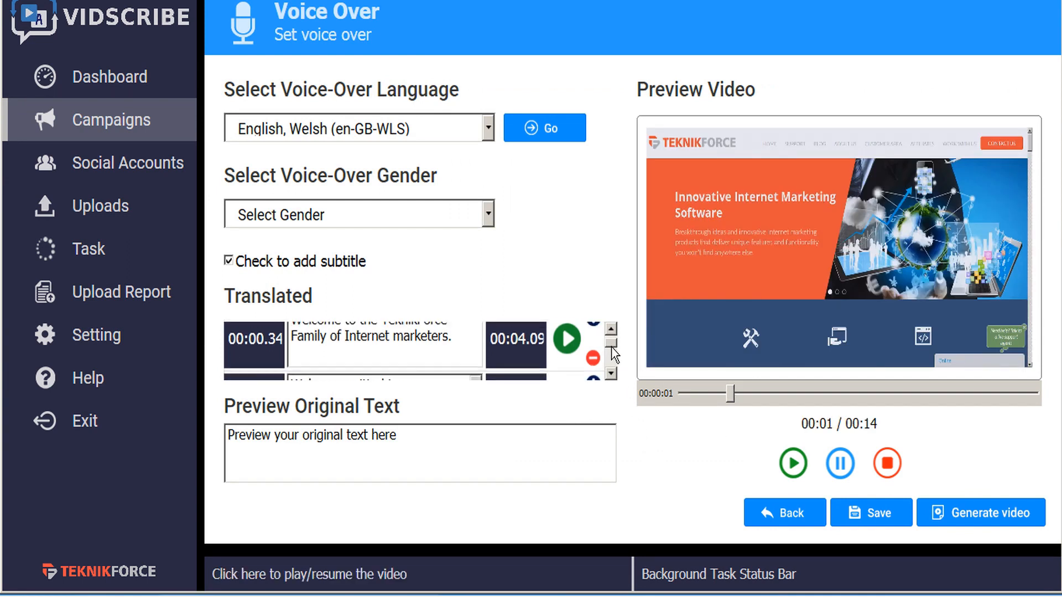
left_click(610, 372)
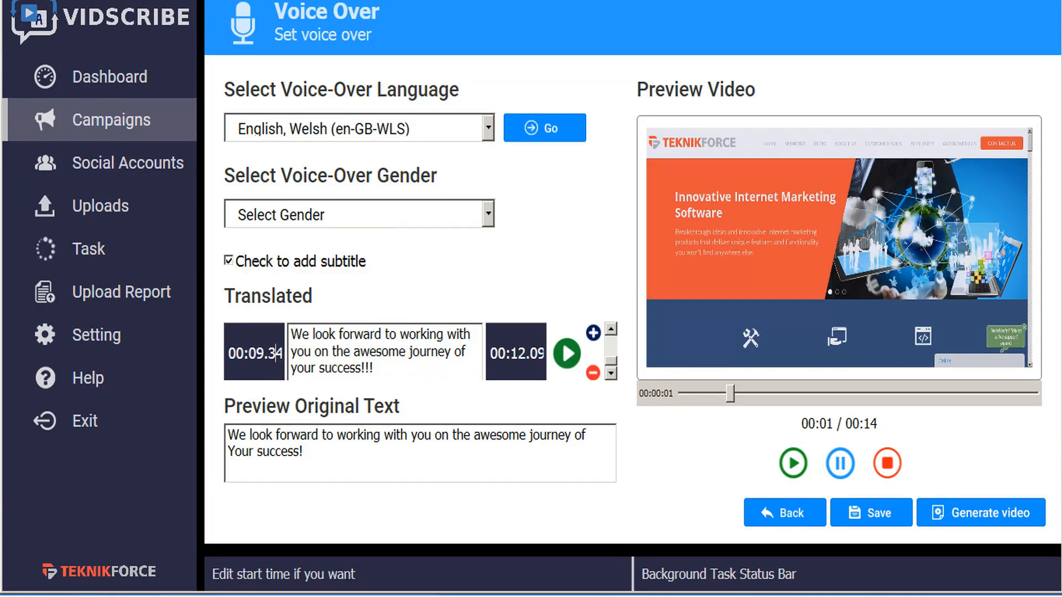
mouse_move(879, 520)
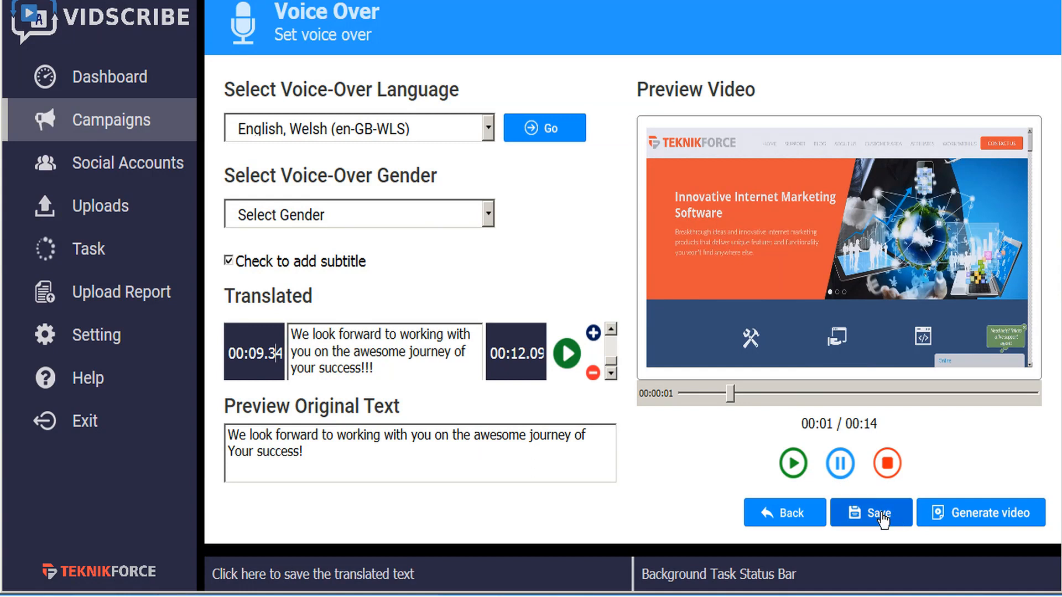
left_click(875, 514)
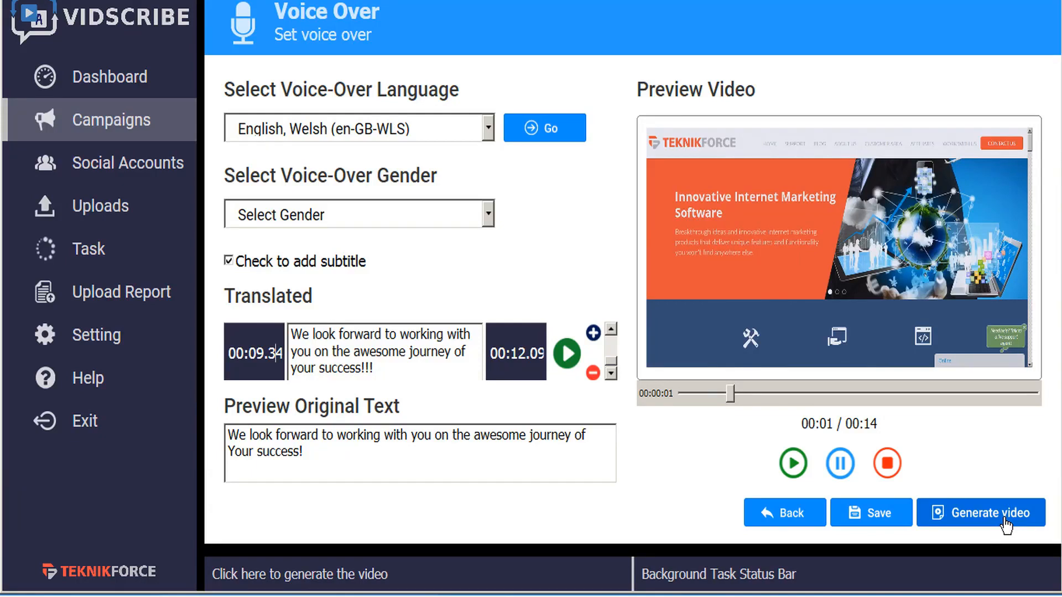
mouse_move(997, 475)
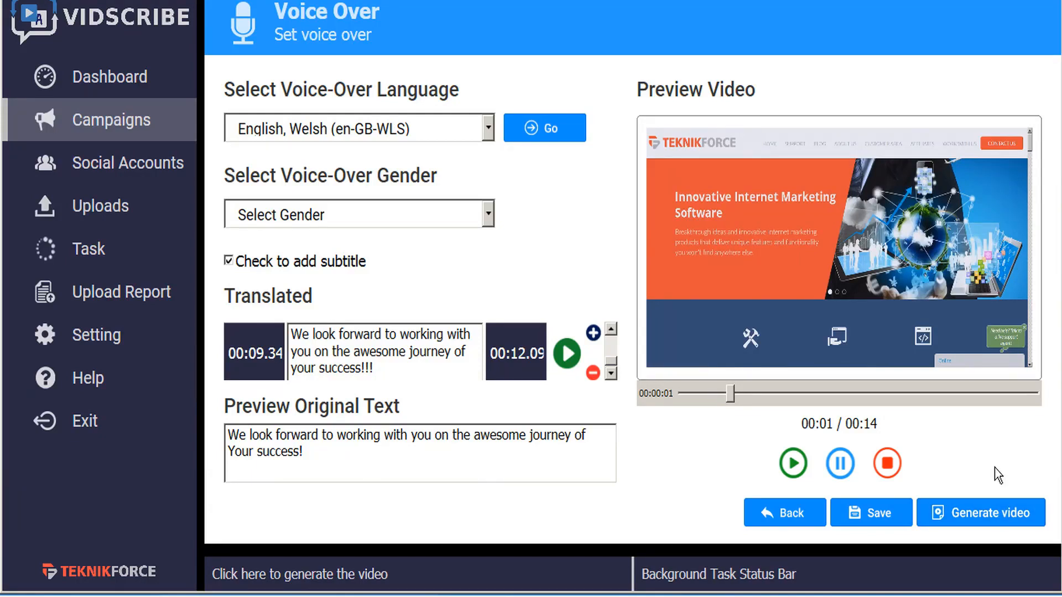